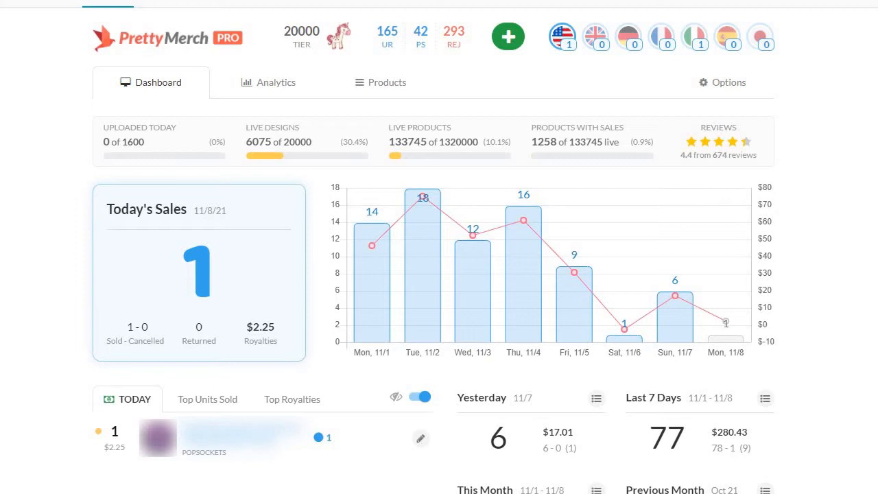
pyautogui.moveTo(625, 329)
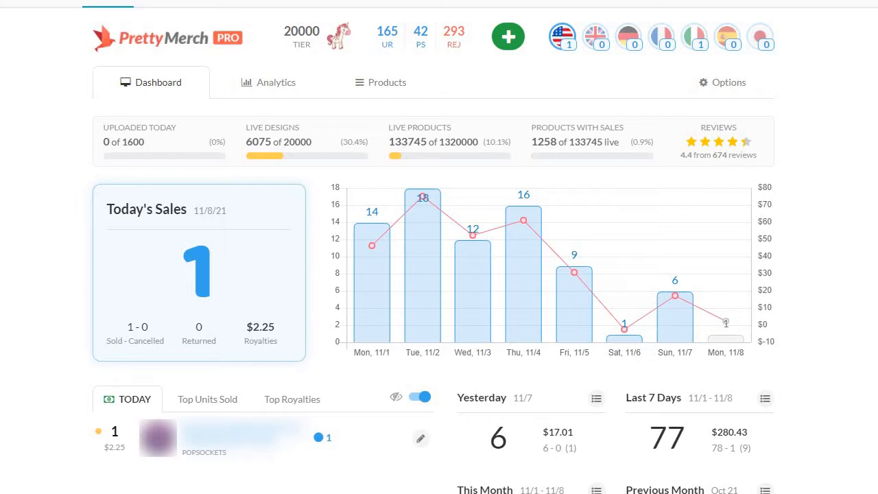
pyautogui.moveTo(624, 329)
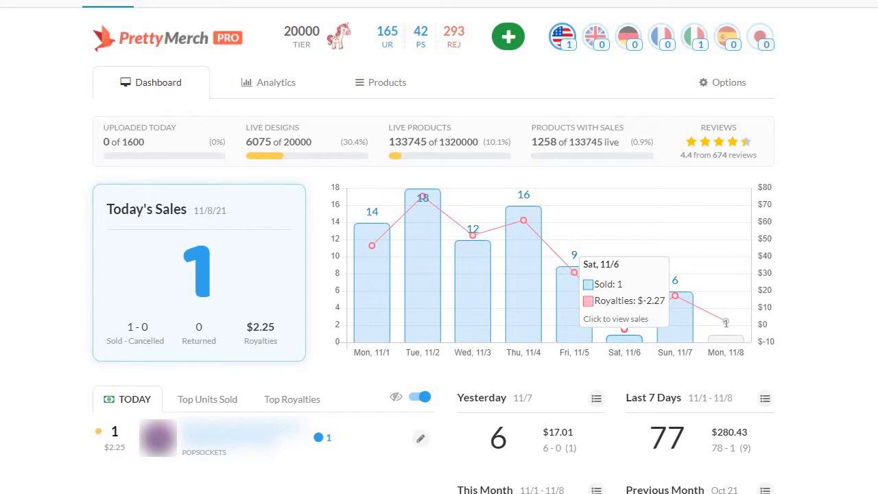
pyautogui.moveTo(662, 341)
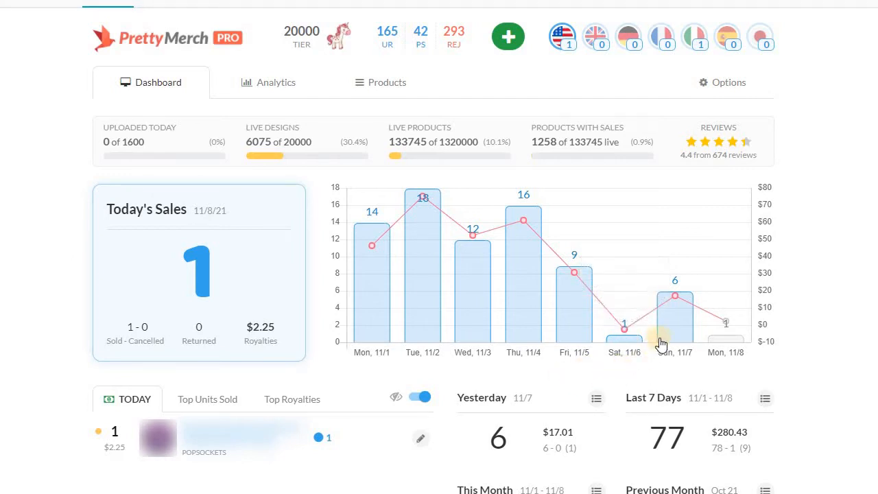
pyautogui.moveTo(668, 343)
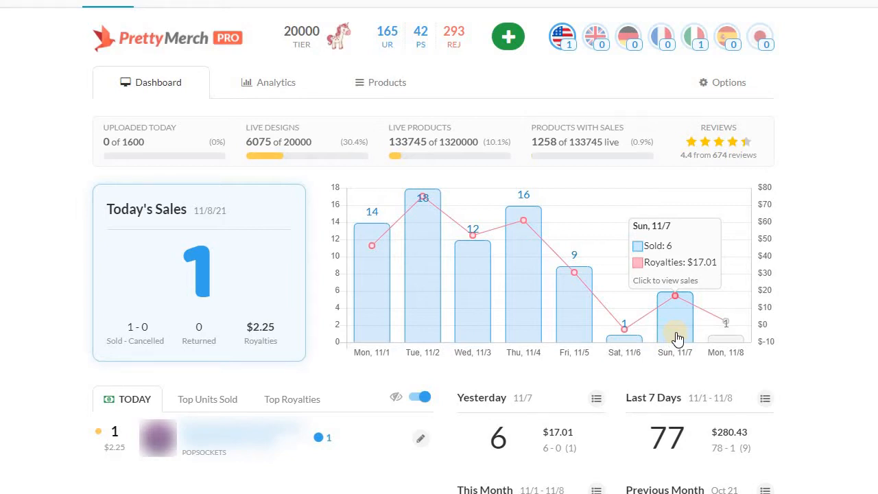
pyautogui.moveTo(743, 339)
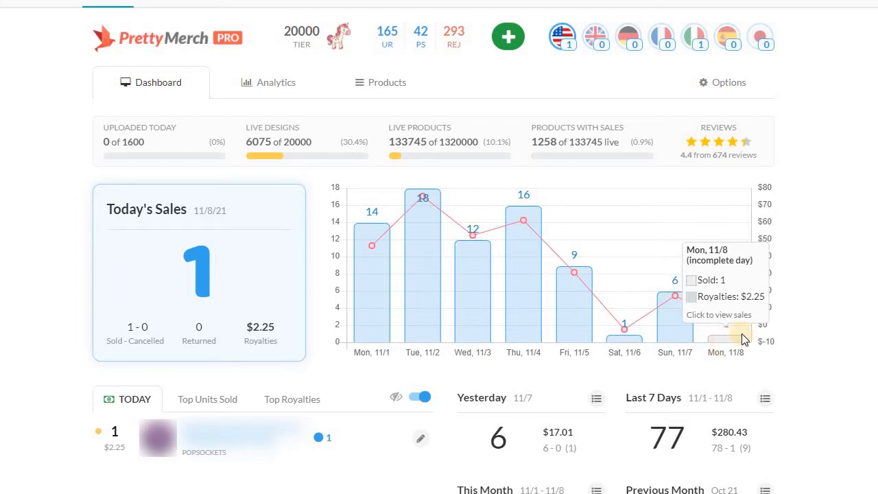
pyautogui.moveTo(730, 340)
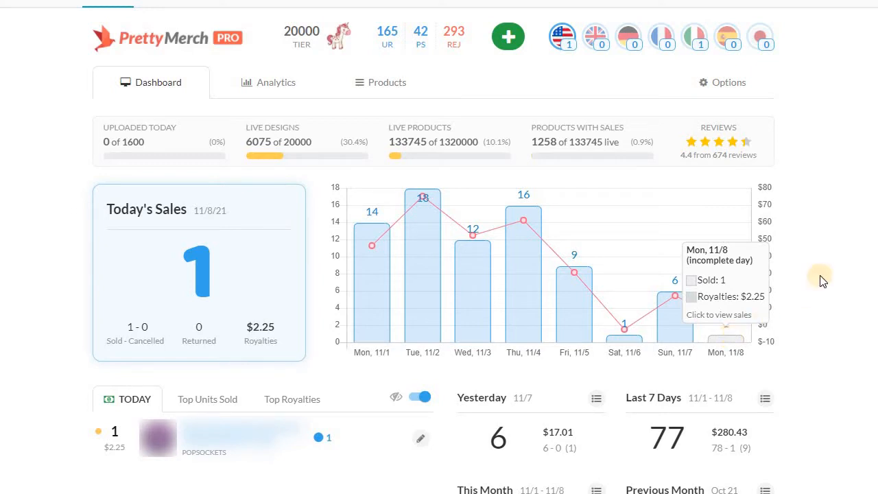
pyautogui.moveTo(821, 279)
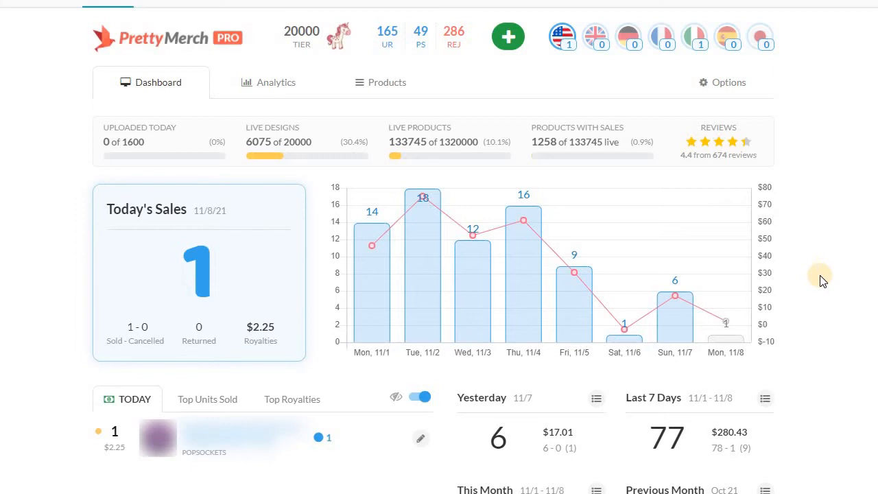
pyautogui.moveTo(672, 300)
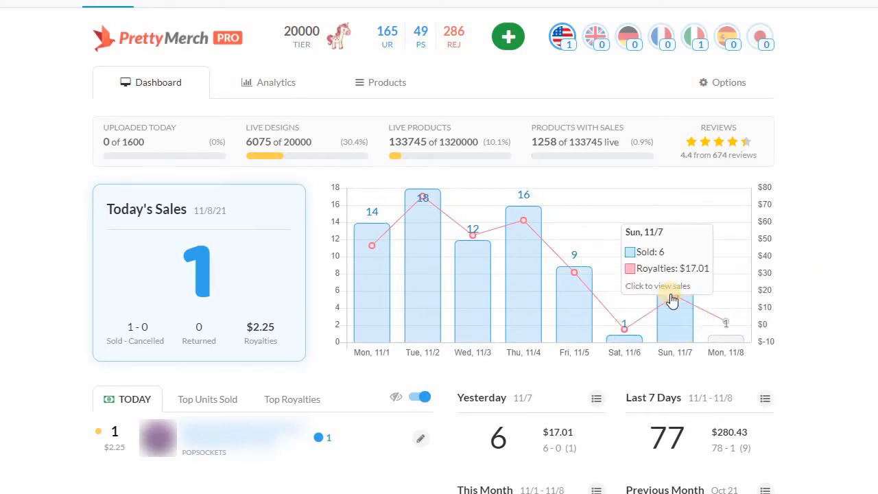
pyautogui.moveTo(716, 332)
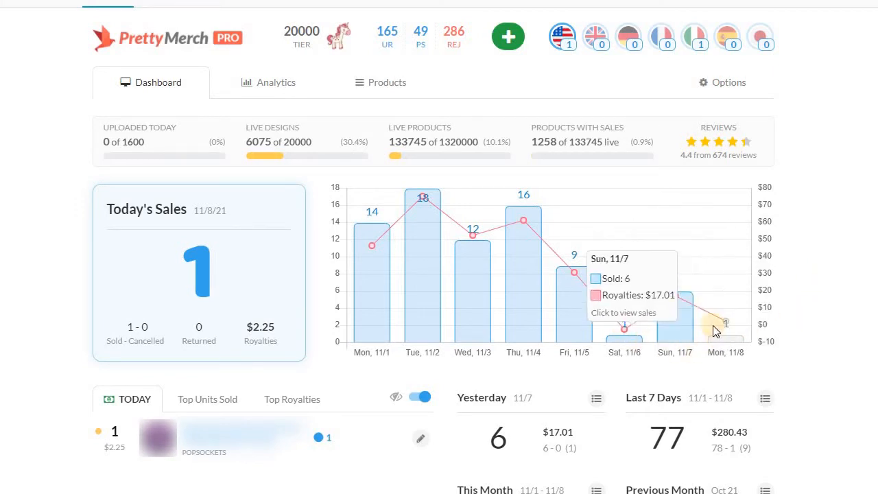
pyautogui.moveTo(811, 245)
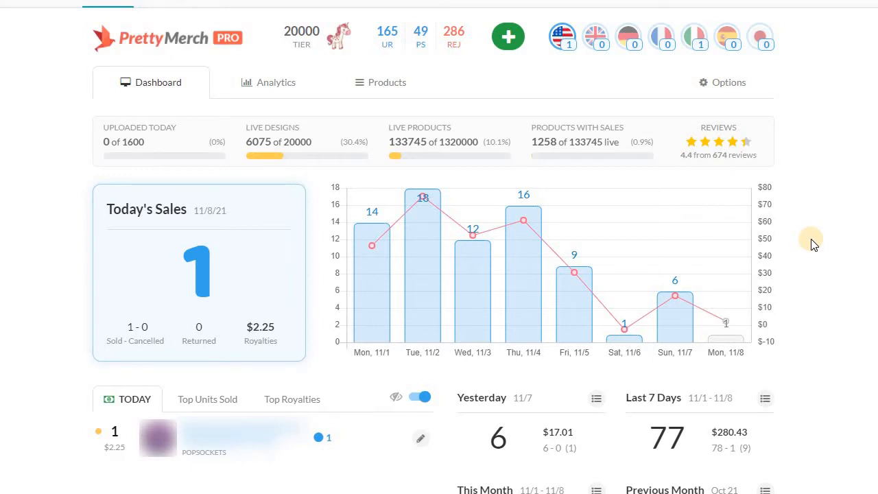
pyautogui.moveTo(675, 324)
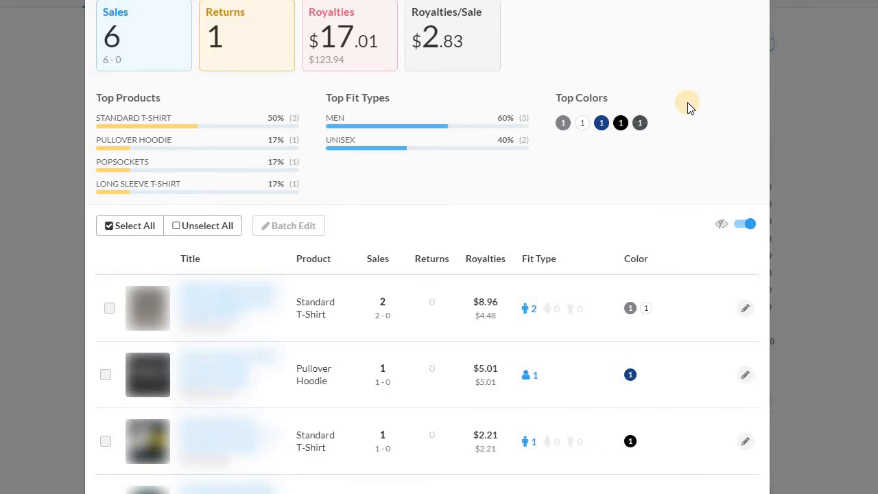
# Show Analytics for 03/01/21–05/31/21 and scroll to the daily units and royalties chart.
pyautogui.scroll(-3)
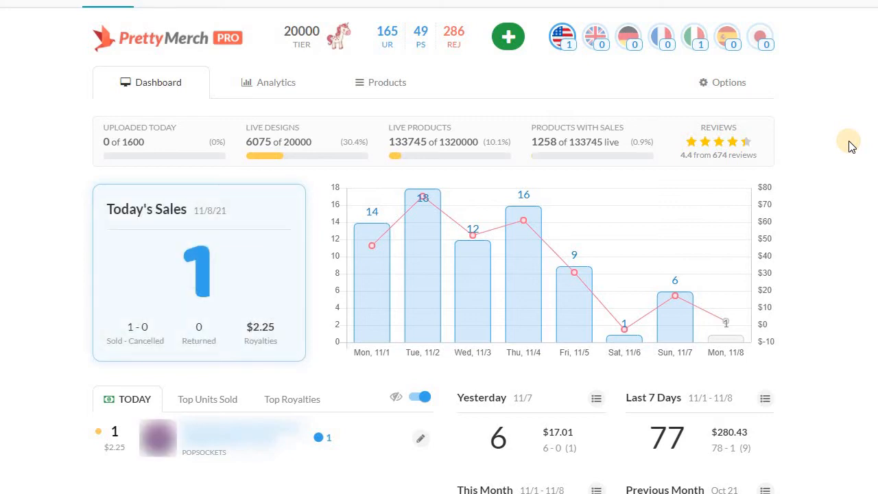
pyautogui.moveTo(835, 141)
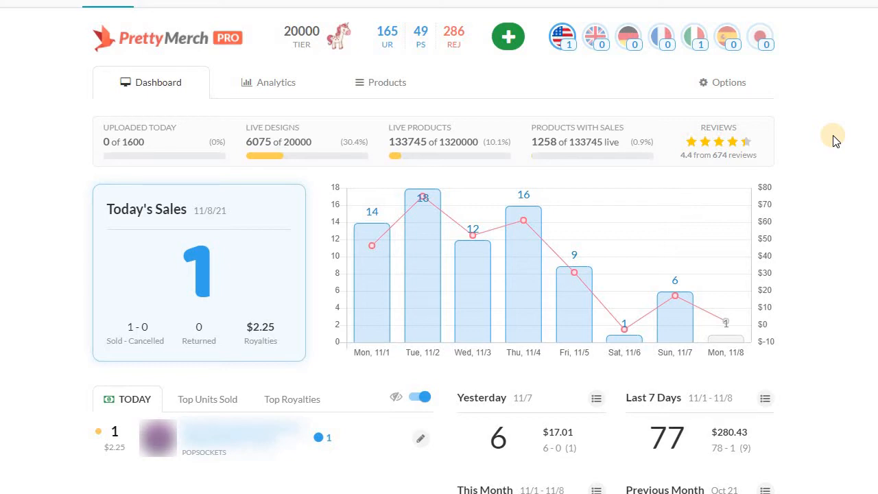
pyautogui.moveTo(833, 152)
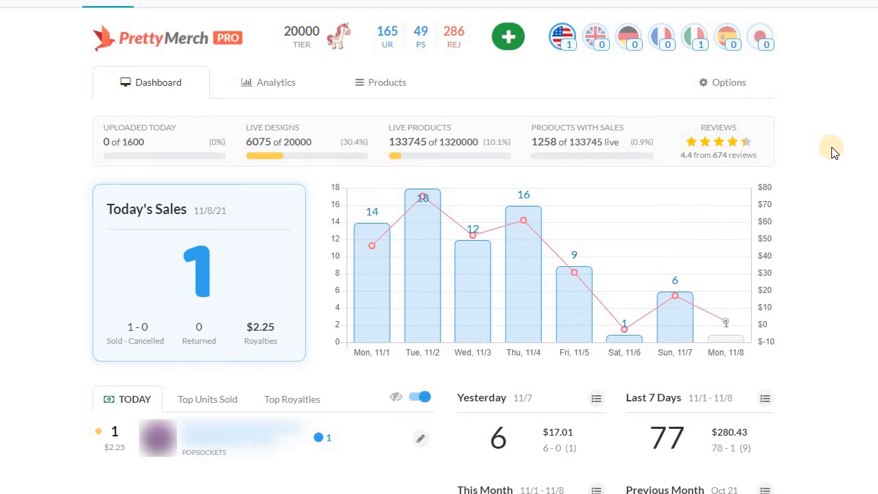
pyautogui.moveTo(674, 319)
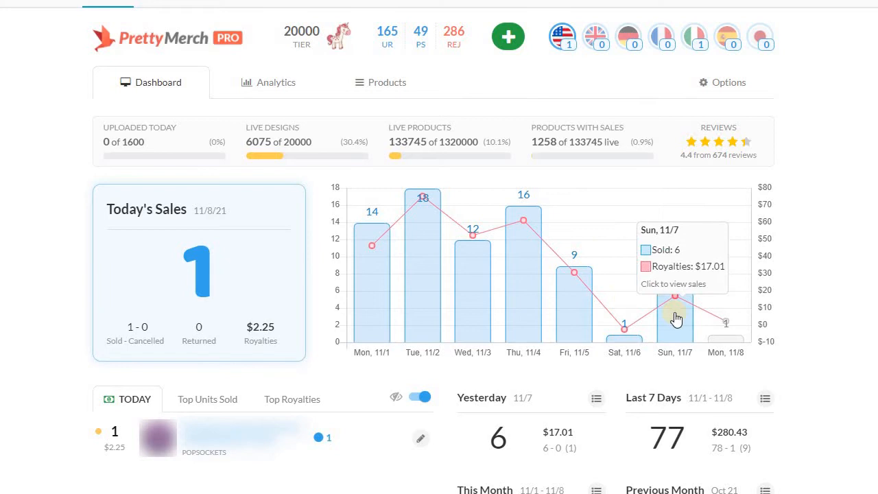
pyautogui.moveTo(809, 209)
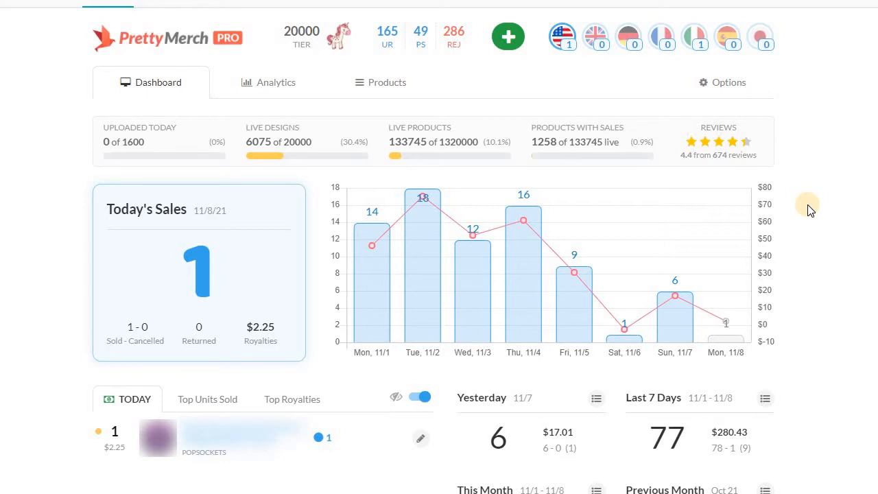
pyautogui.moveTo(848, 338)
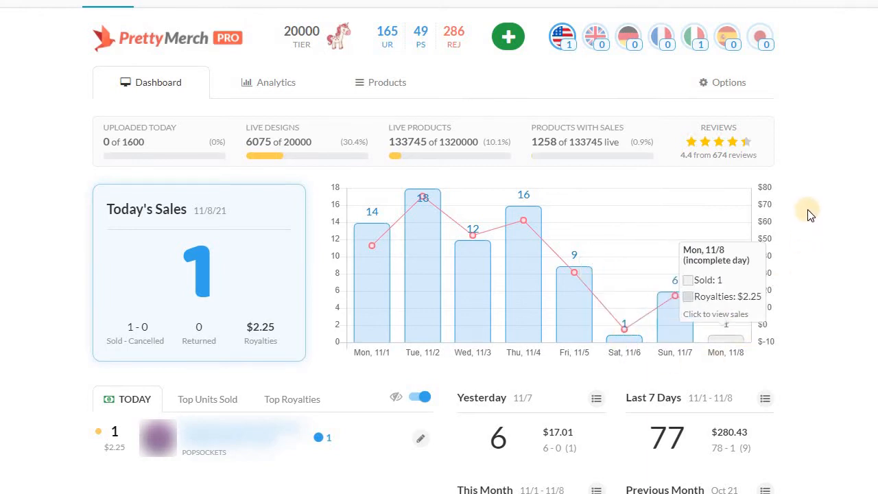
pyautogui.moveTo(823, 206)
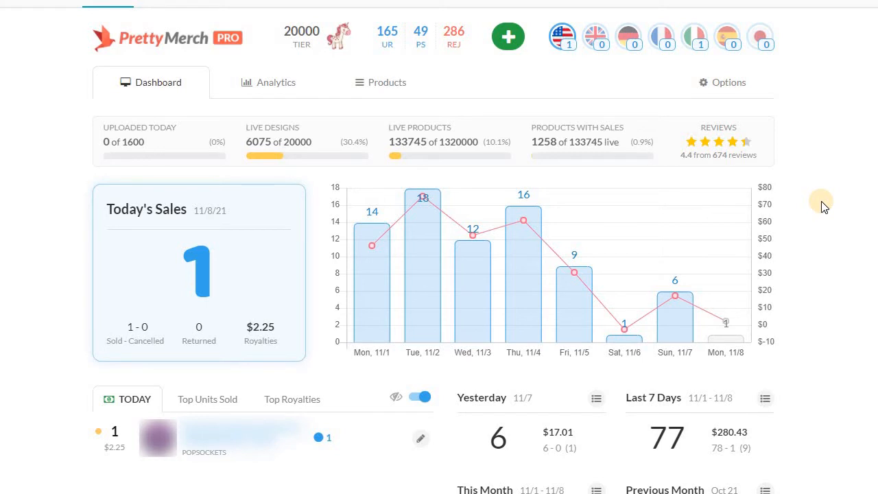
pyautogui.moveTo(664, 356)
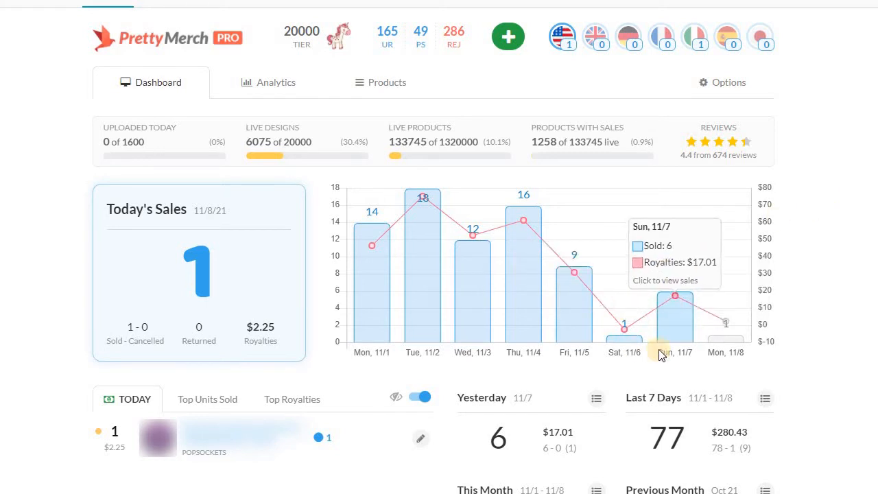
pyautogui.moveTo(624, 329)
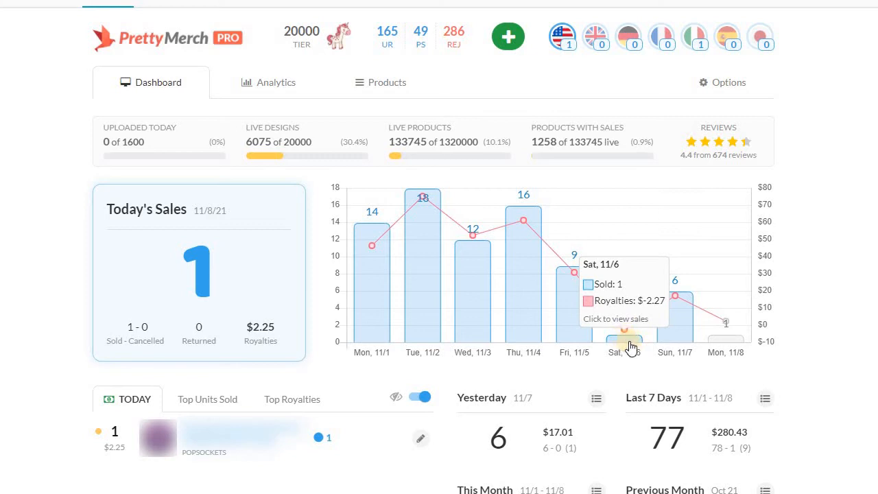
pyautogui.moveTo(670, 328)
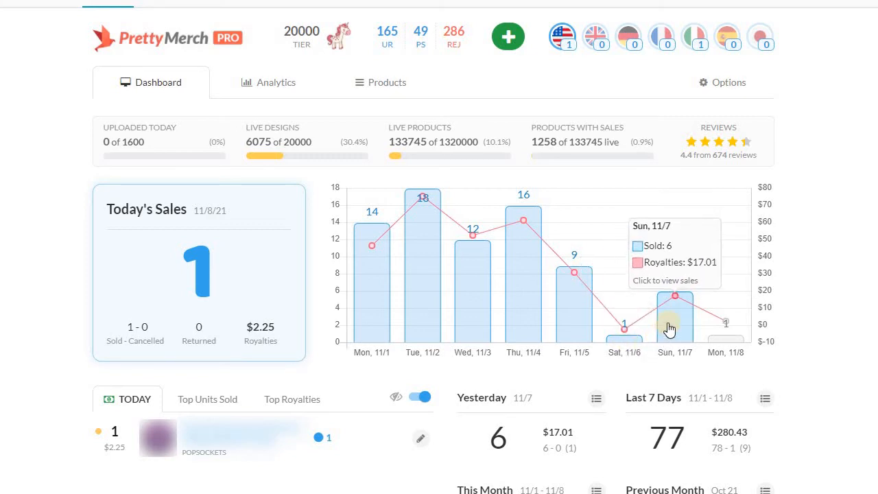
pyautogui.moveTo(672, 328)
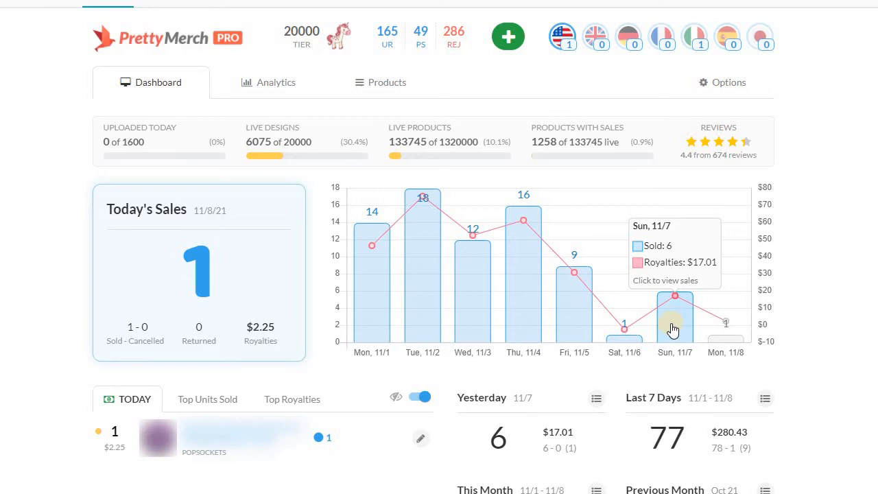
pyautogui.moveTo(677, 325)
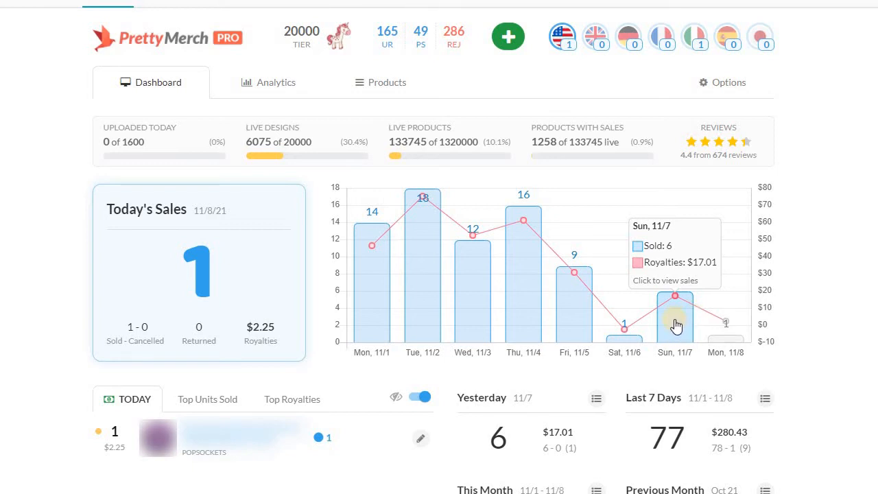
pyautogui.moveTo(421, 239)
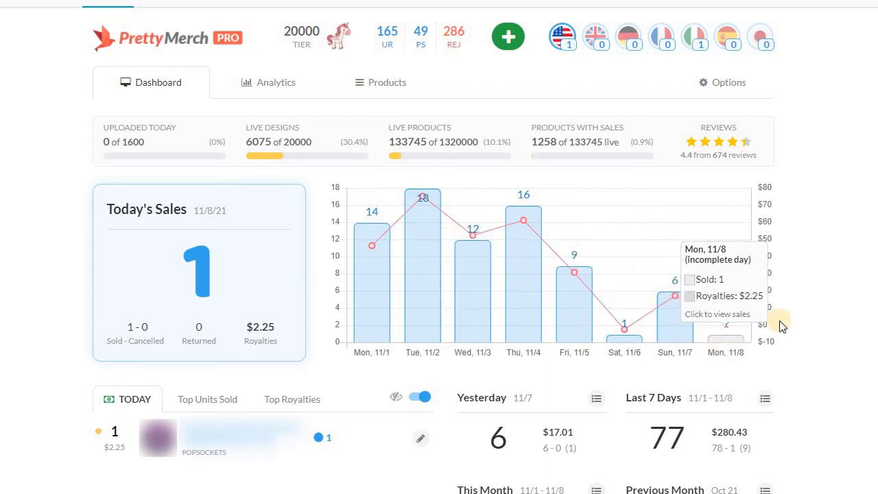
pyautogui.moveTo(812, 292)
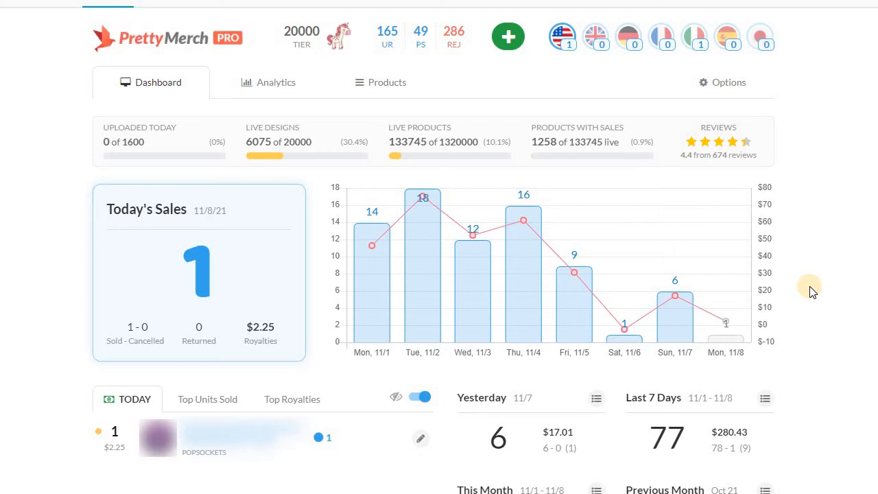
pyautogui.moveTo(819, 290)
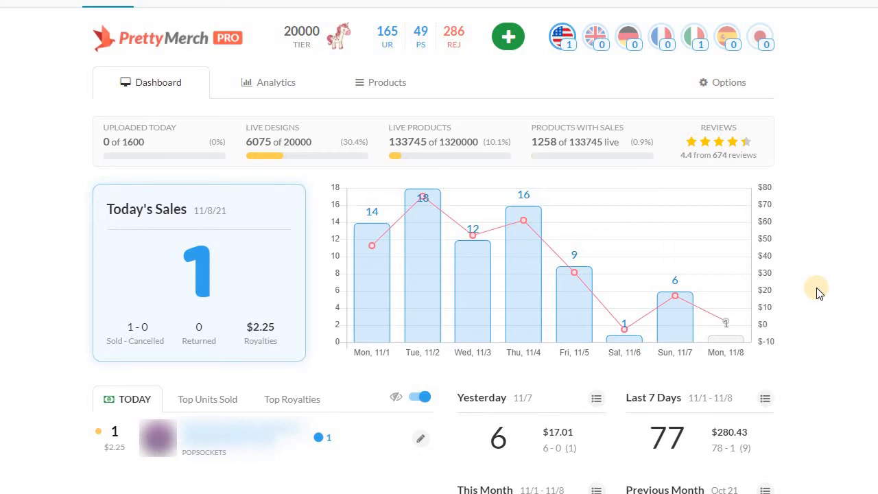
pyautogui.moveTo(687, 62)
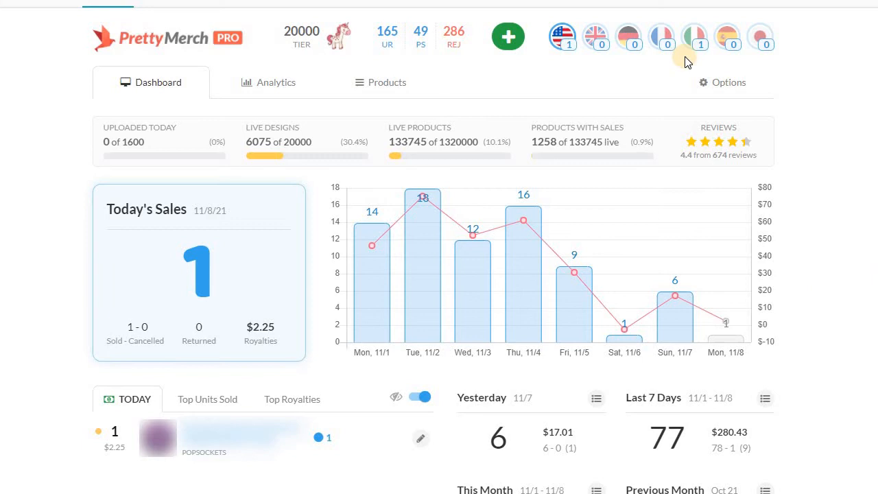
pyautogui.moveTo(826, 75)
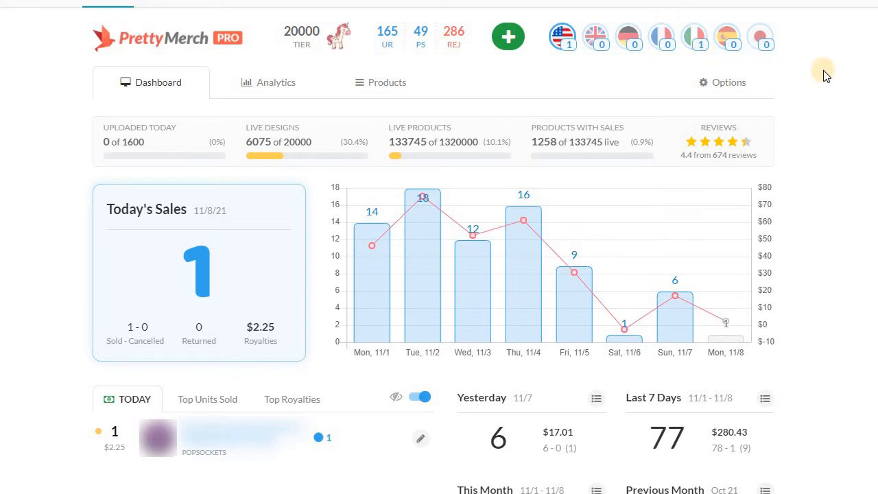
pyautogui.moveTo(834, 75)
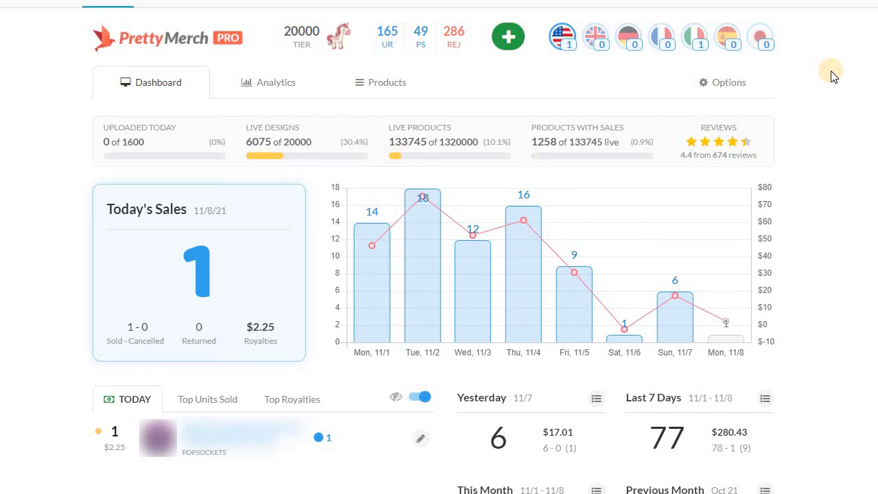
pyautogui.moveTo(829, 85)
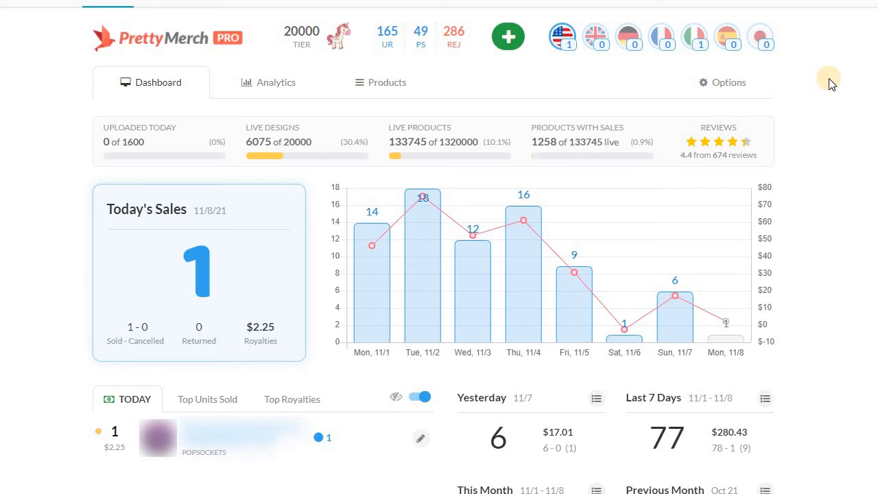
pyautogui.moveTo(839, 99)
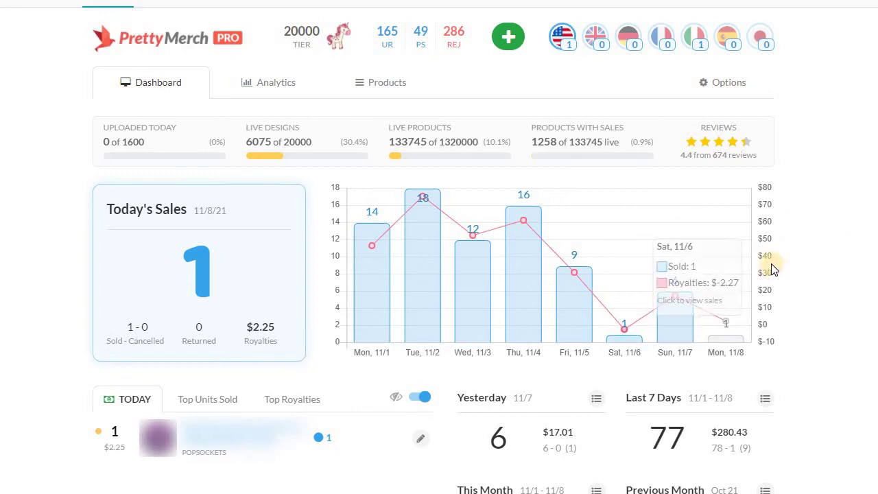
pyautogui.moveTo(834, 292)
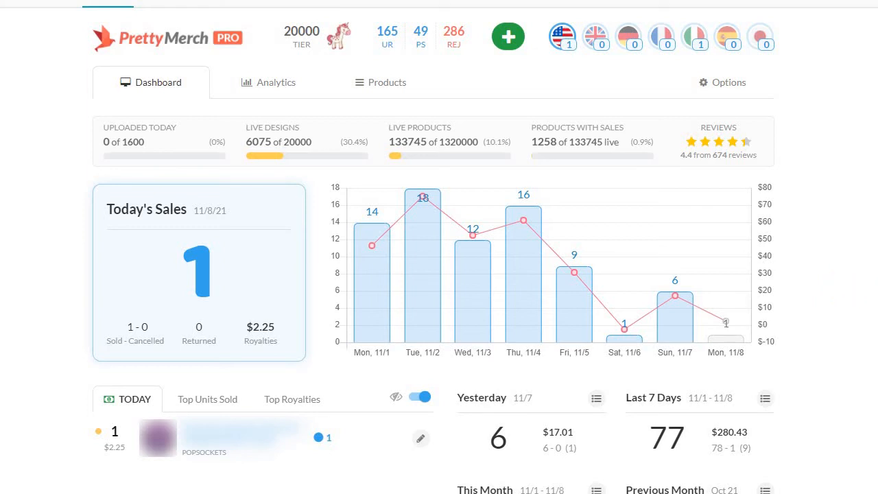
pyautogui.moveTo(825, 295)
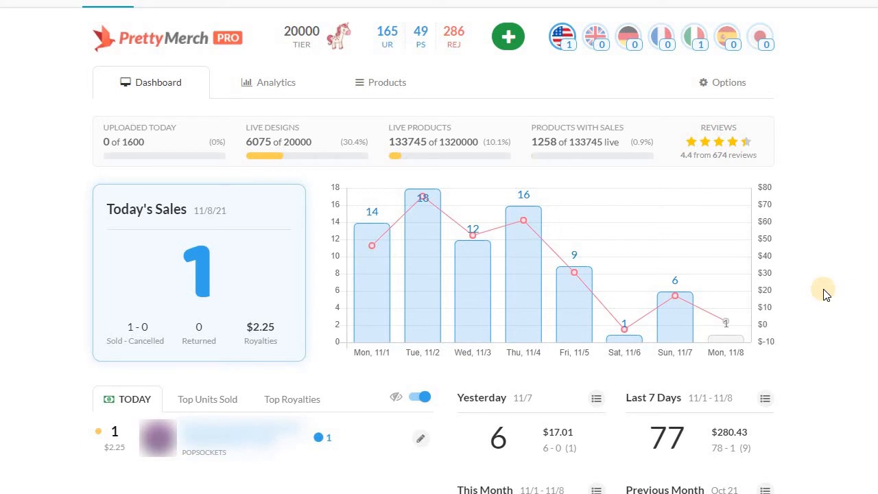
pyautogui.click(276, 82)
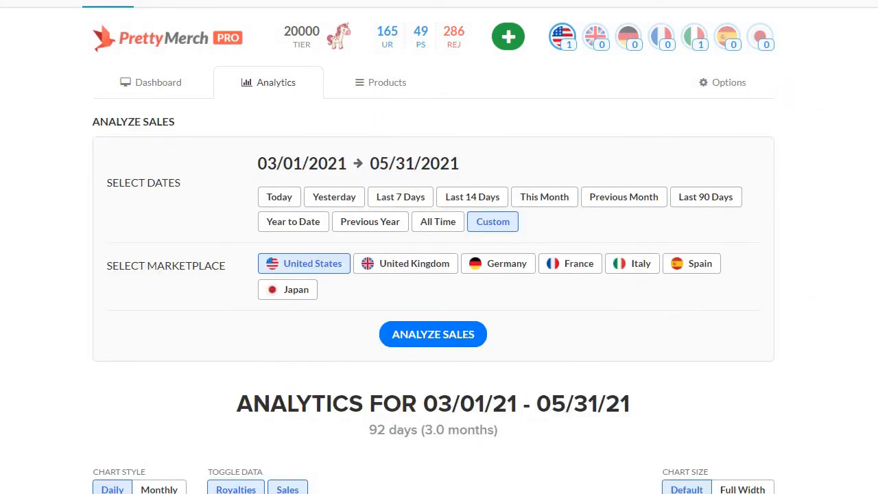
pyautogui.scroll(-3)
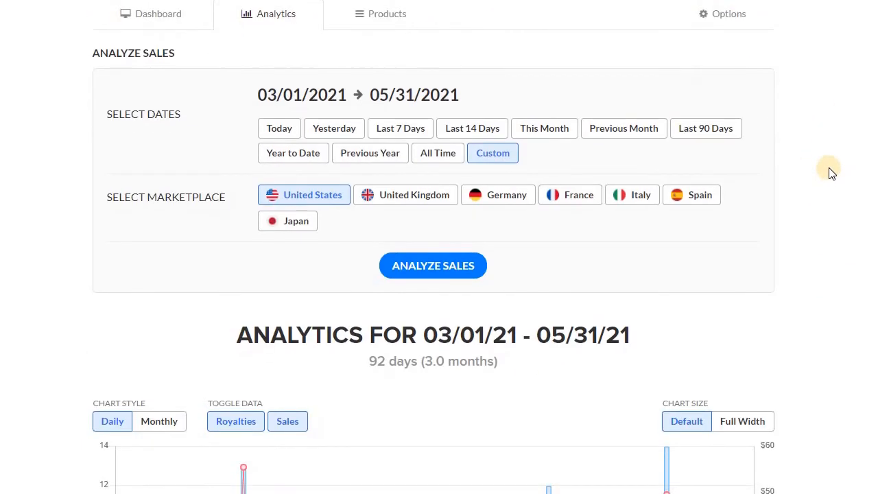
pyautogui.scroll(-3)
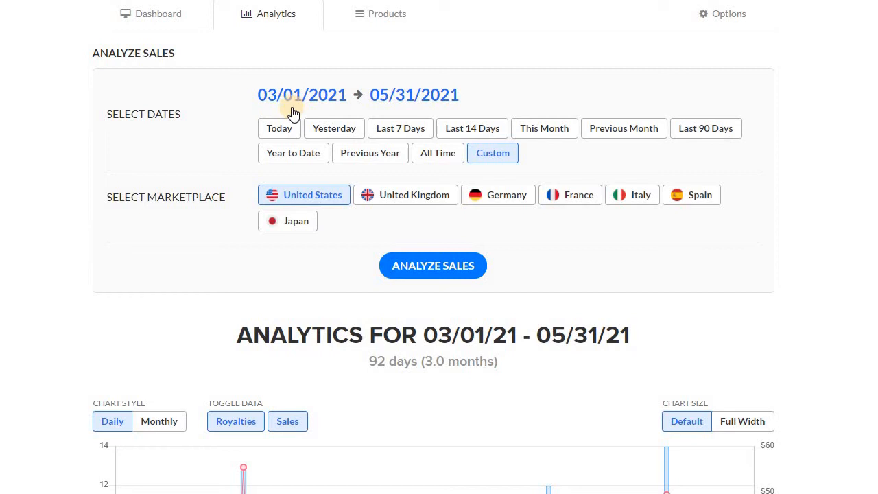
pyautogui.moveTo(276, 111)
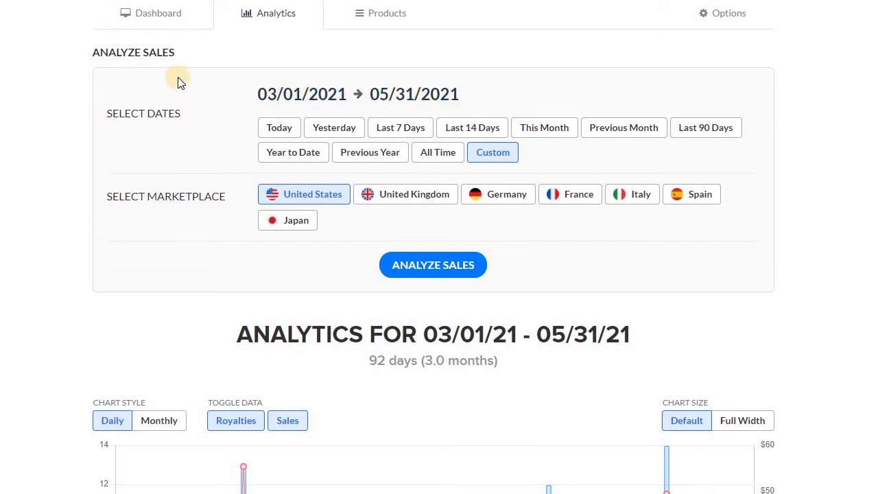
pyautogui.scroll(-3)
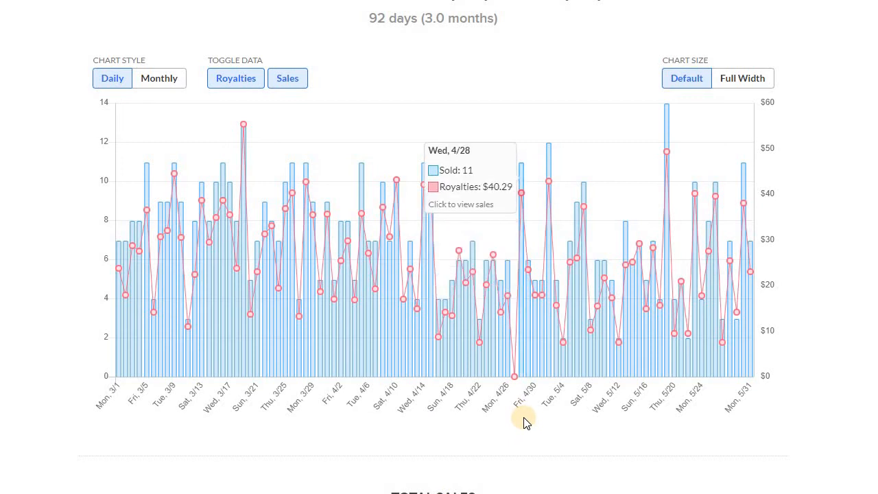
pyautogui.moveTo(514, 389)
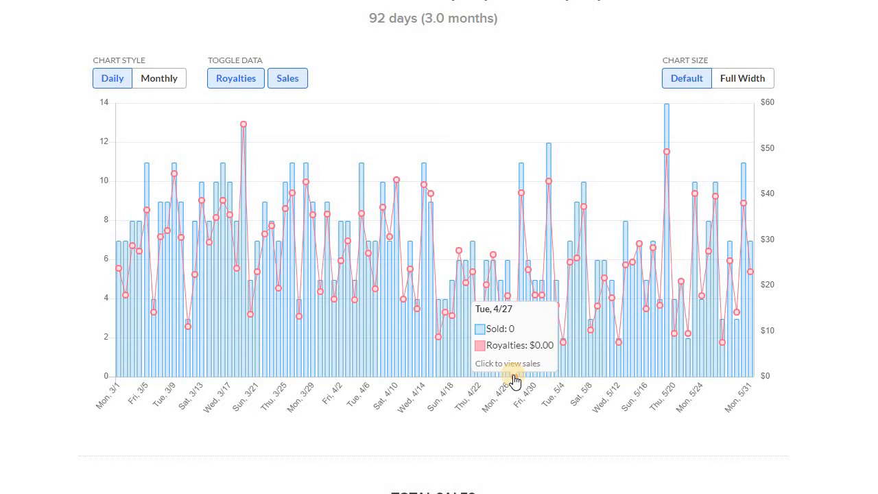
pyautogui.moveTo(515, 386)
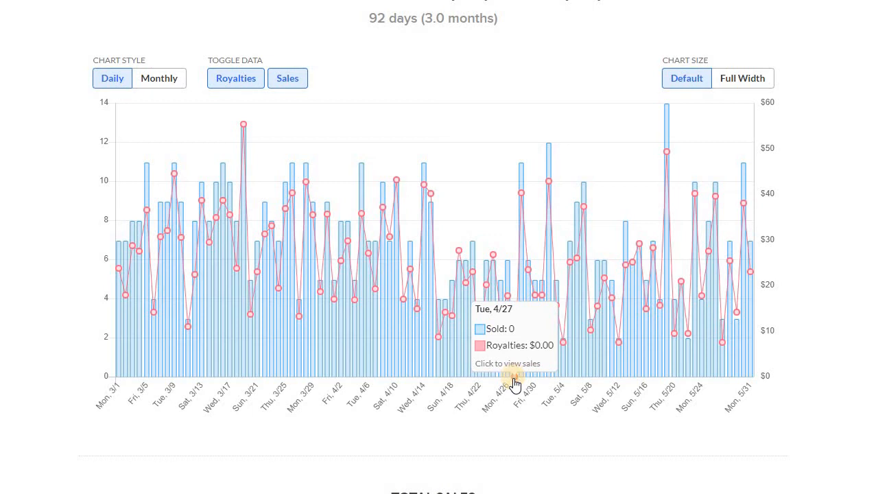
pyautogui.moveTo(516, 384)
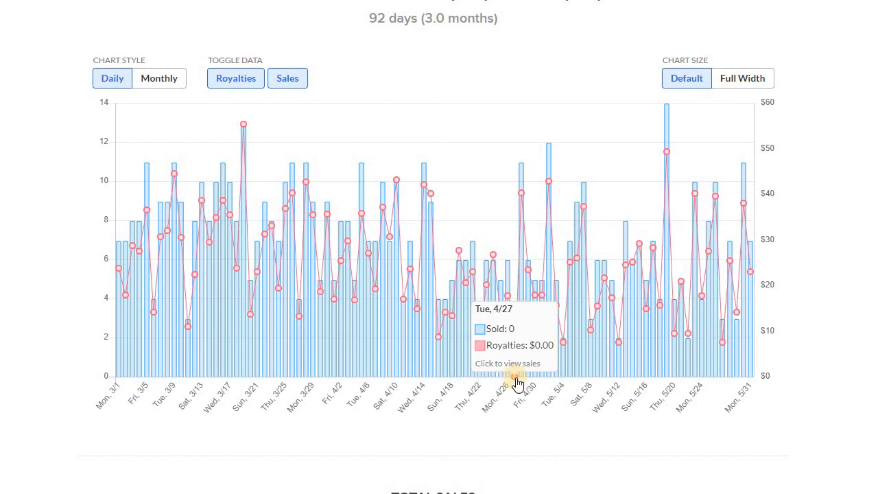
pyautogui.moveTo(274, 290)
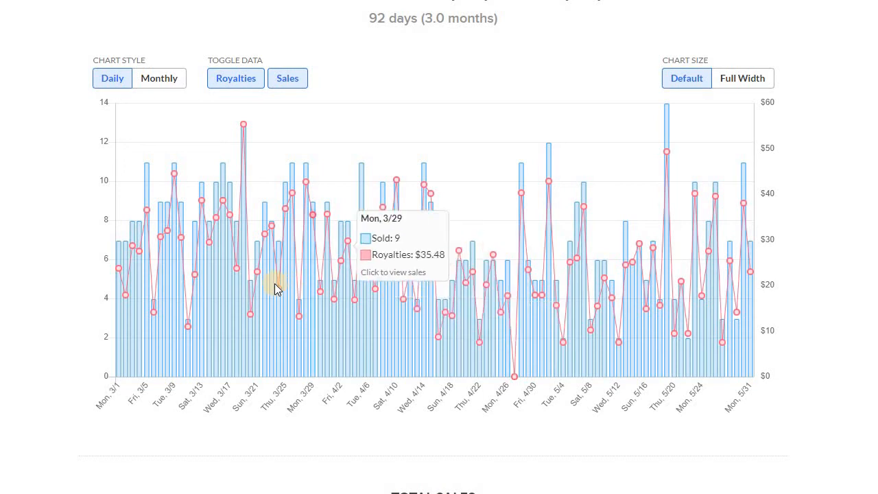
pyautogui.moveTo(275, 288)
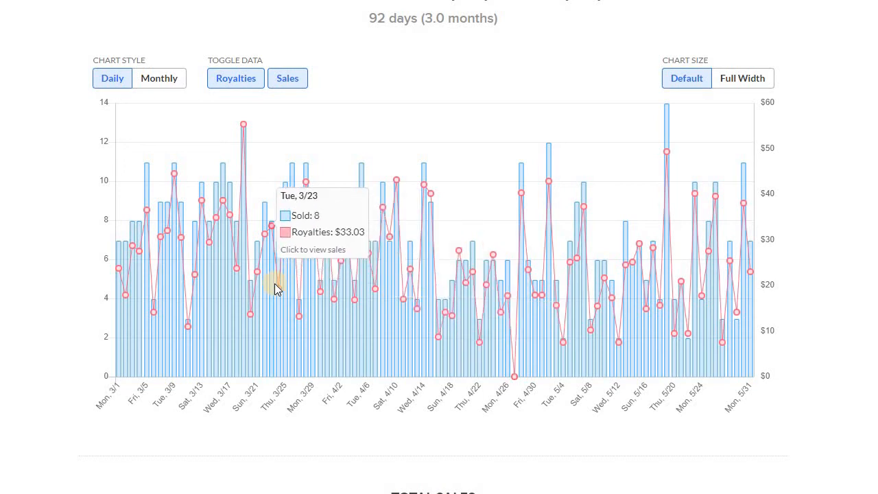
pyautogui.moveTo(68, 198)
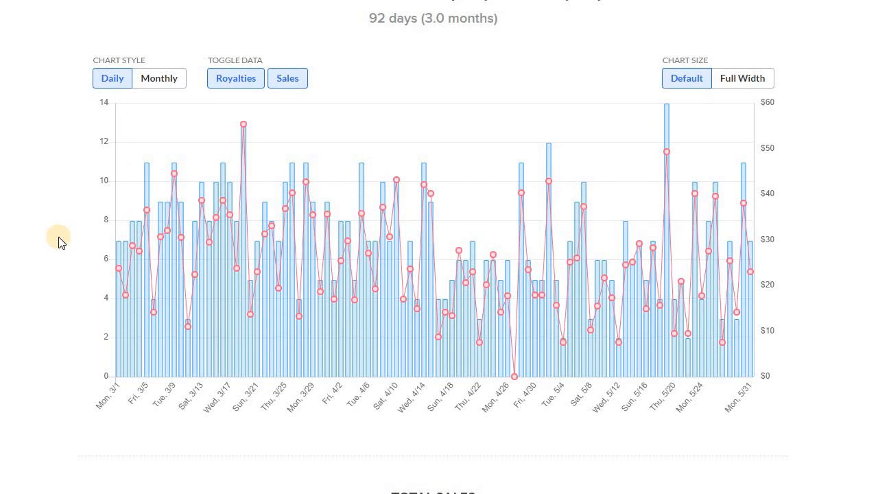
pyautogui.moveTo(823, 110)
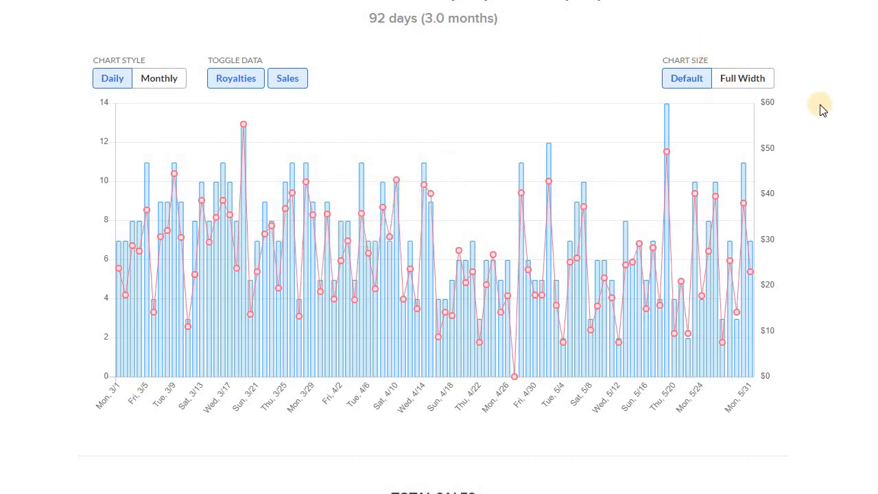
pyautogui.moveTo(816, 104)
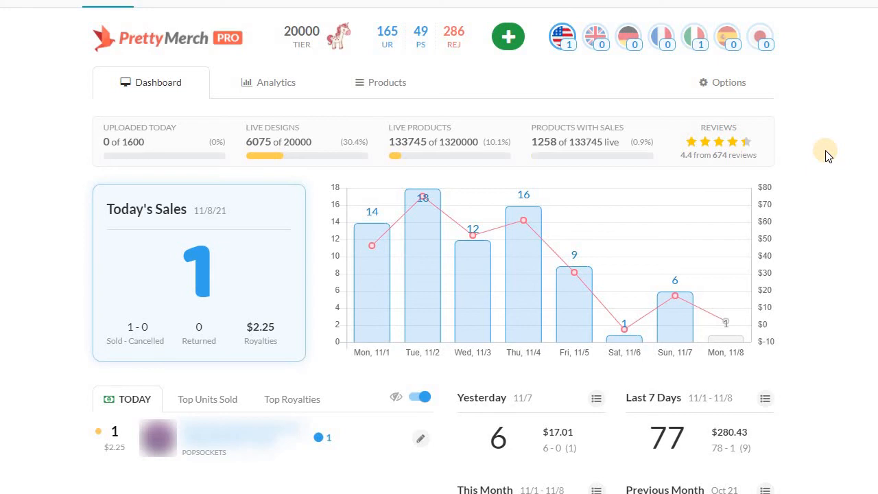
pyautogui.moveTo(751, 204)
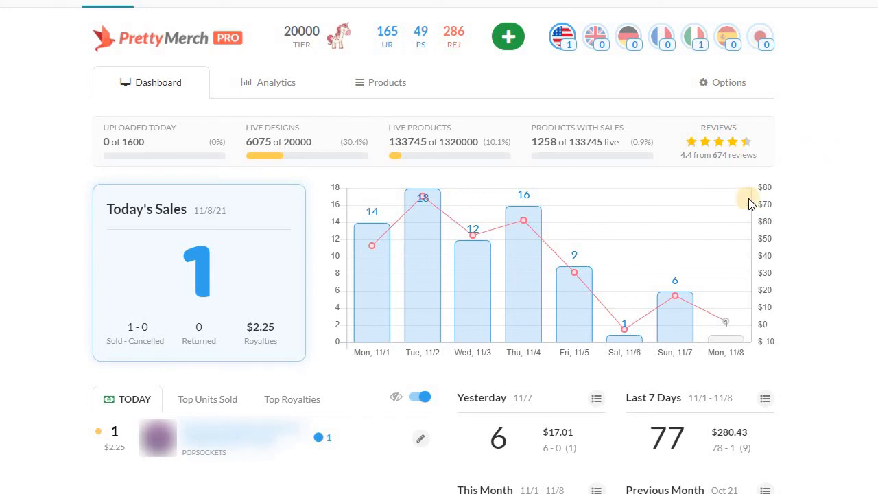
pyautogui.moveTo(839, 241)
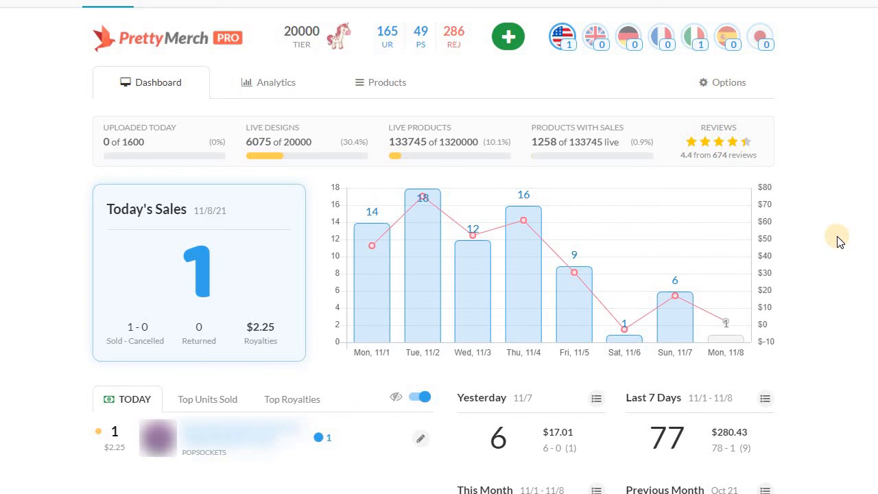
pyautogui.moveTo(725, 323)
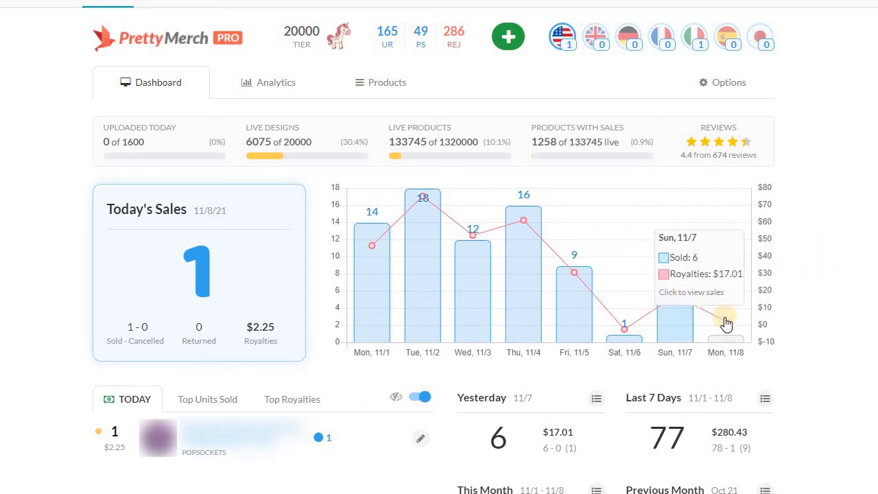
pyautogui.moveTo(819, 238)
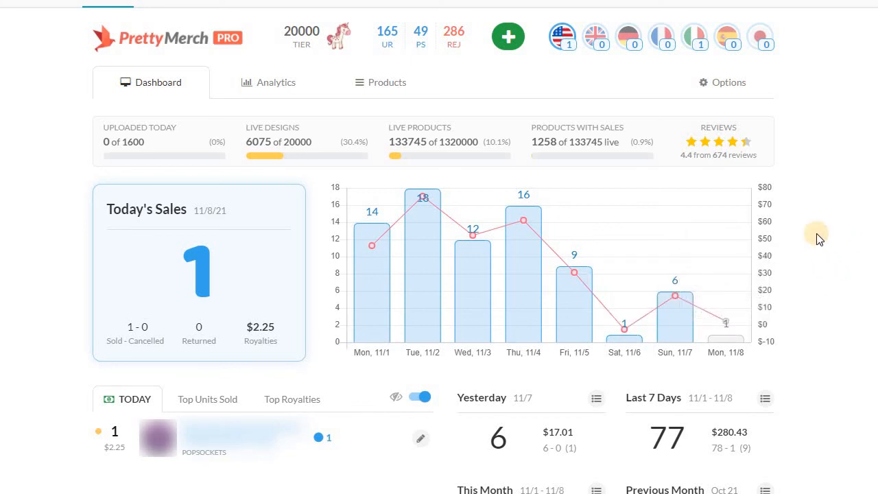
pyautogui.moveTo(813, 237)
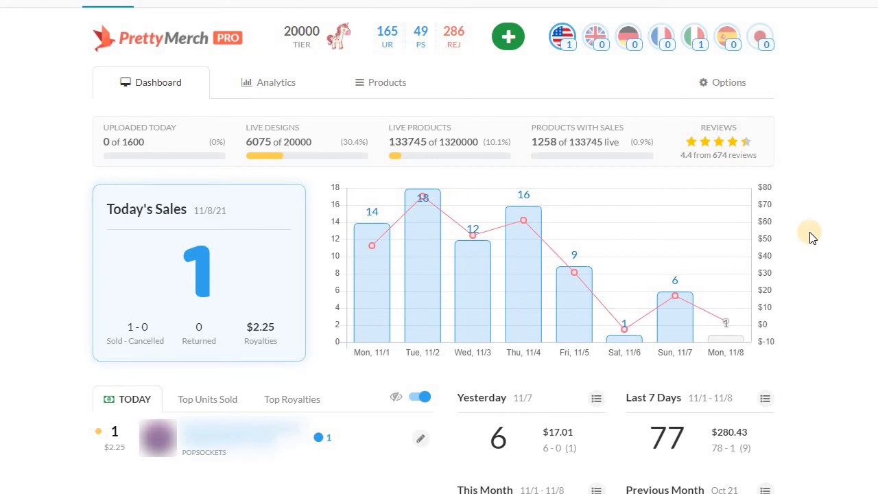
pyautogui.moveTo(605, 292)
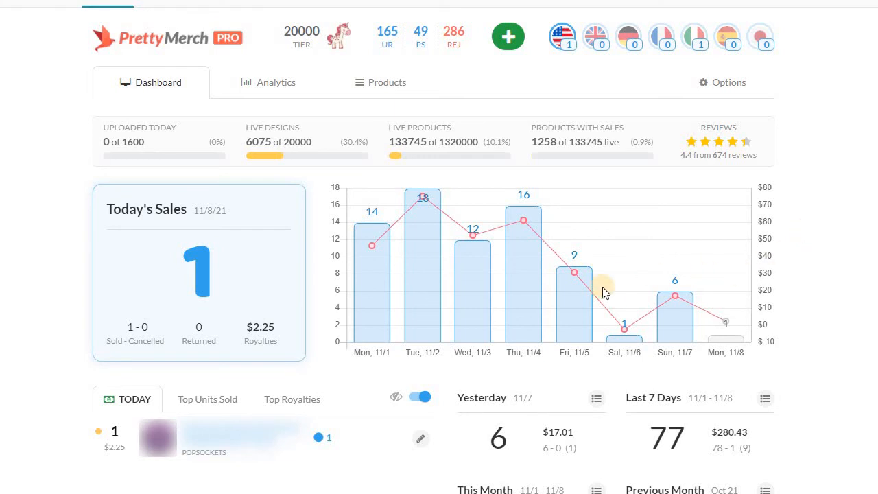
pyautogui.moveTo(412, 132)
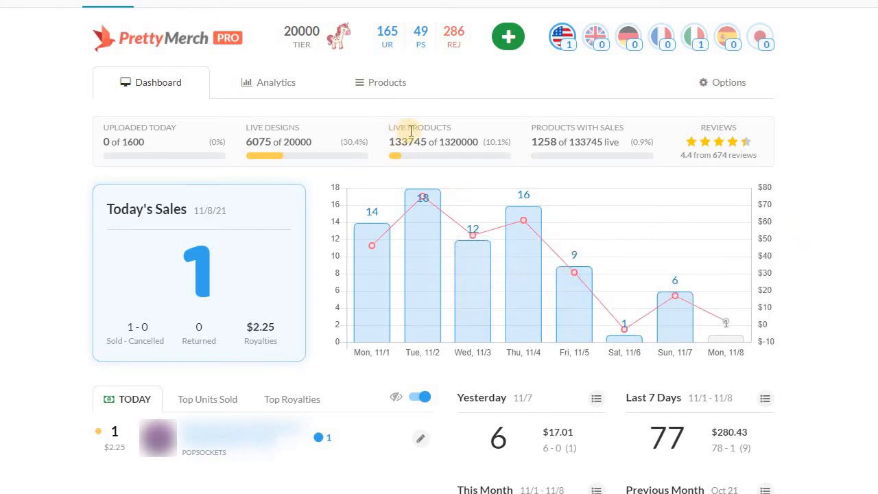
pyautogui.moveTo(833, 149)
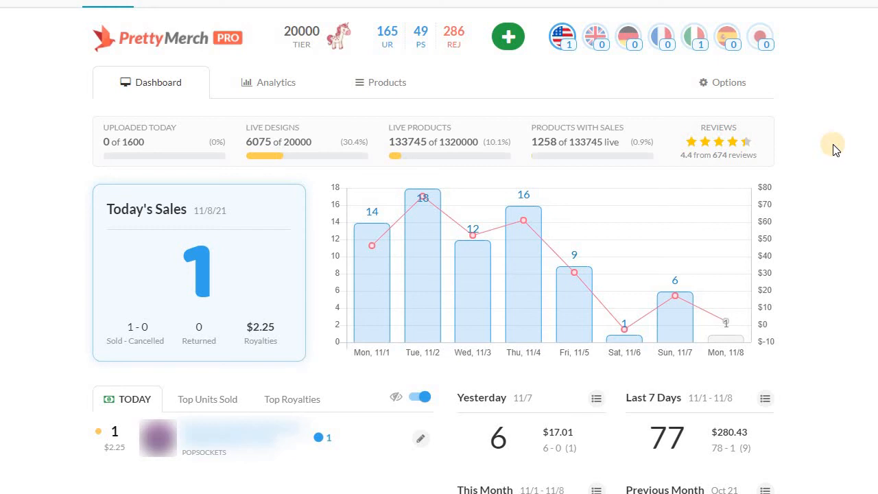
pyautogui.moveTo(836, 410)
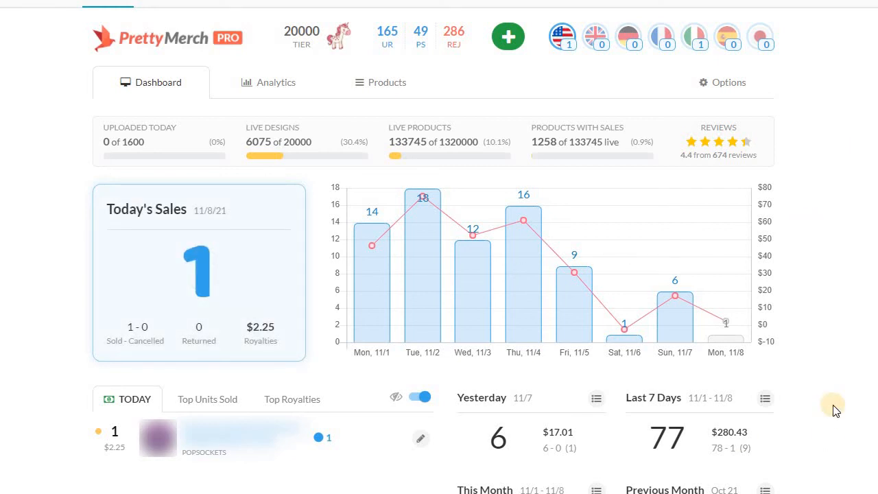
pyautogui.moveTo(822, 393)
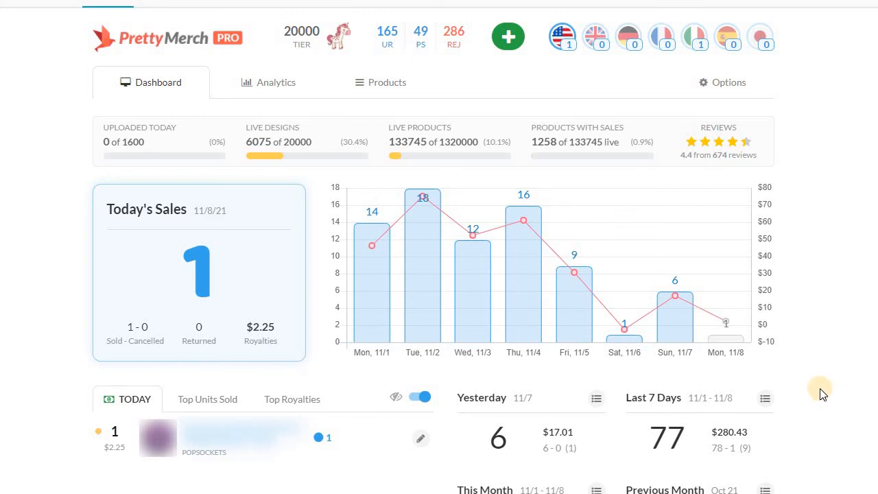
pyautogui.moveTo(816, 394)
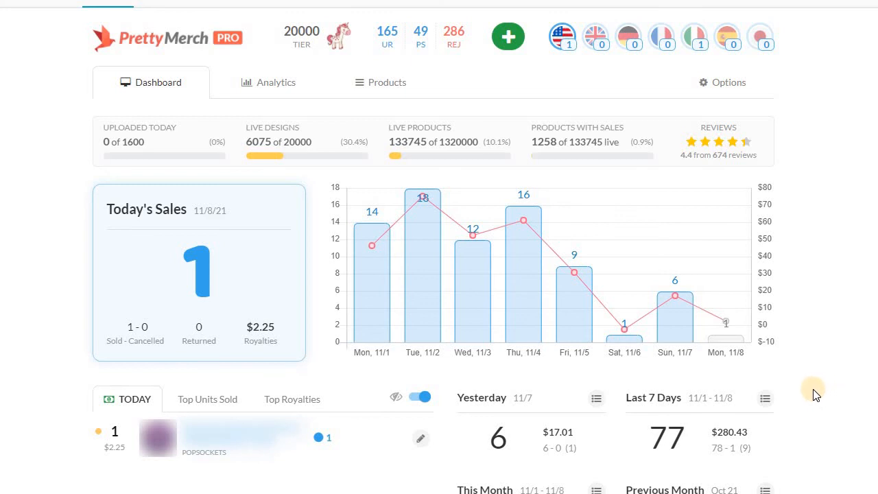
pyautogui.moveTo(625, 350)
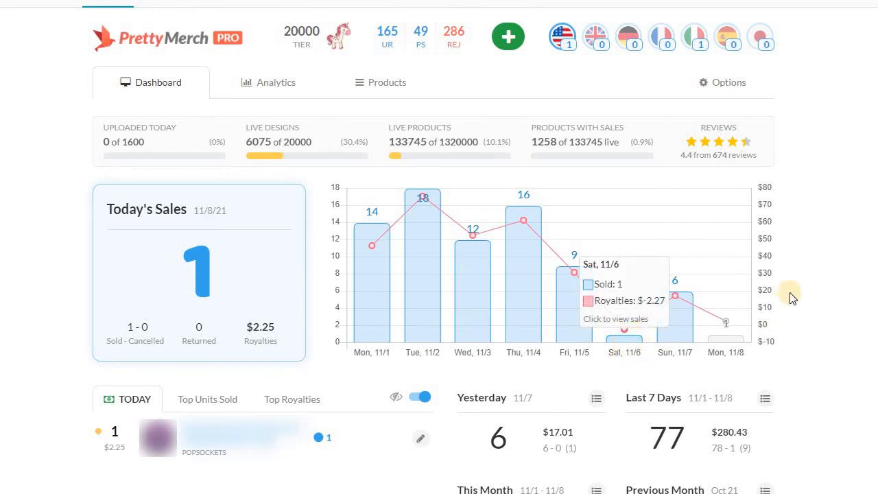
pyautogui.moveTo(804, 286)
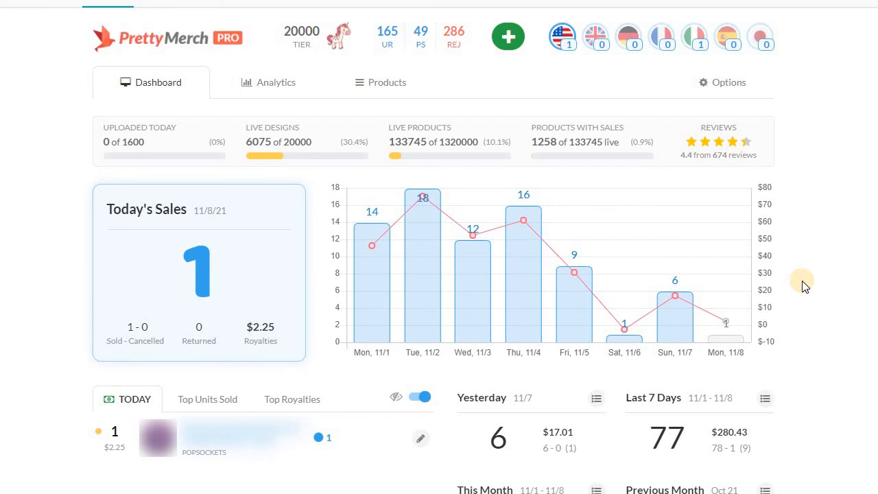
pyautogui.moveTo(817, 287)
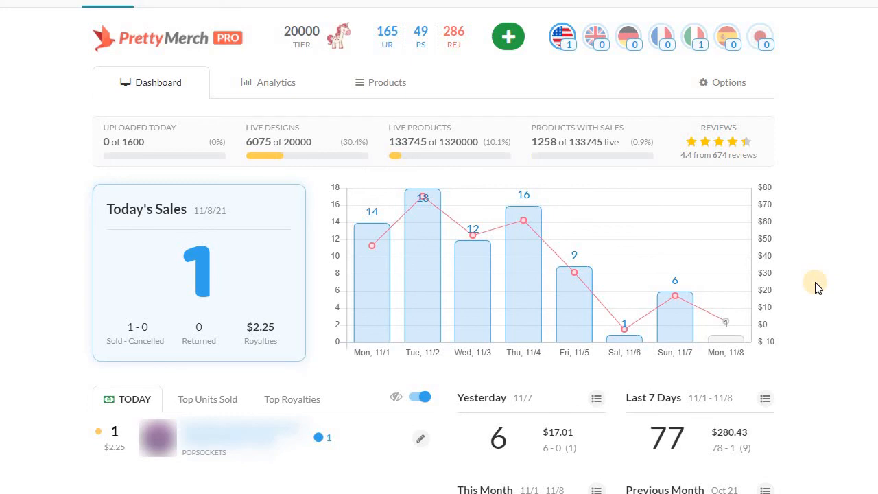
pyautogui.moveTo(799, 312)
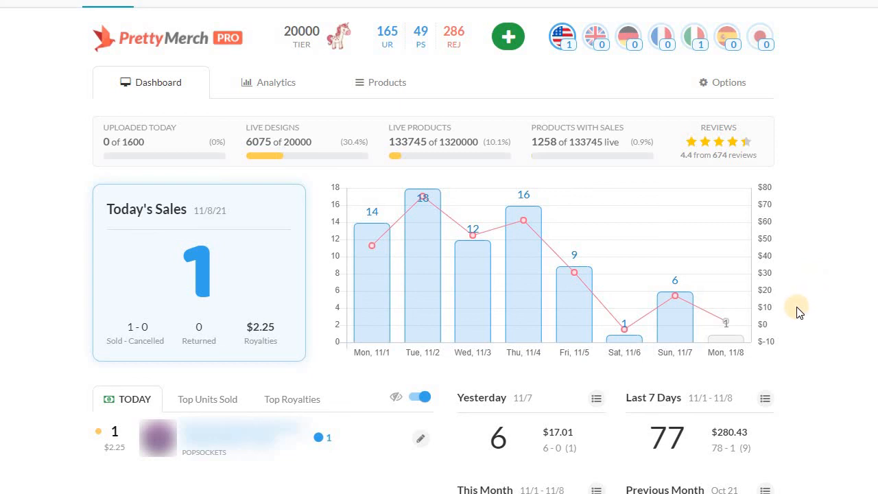
pyautogui.moveTo(815, 290)
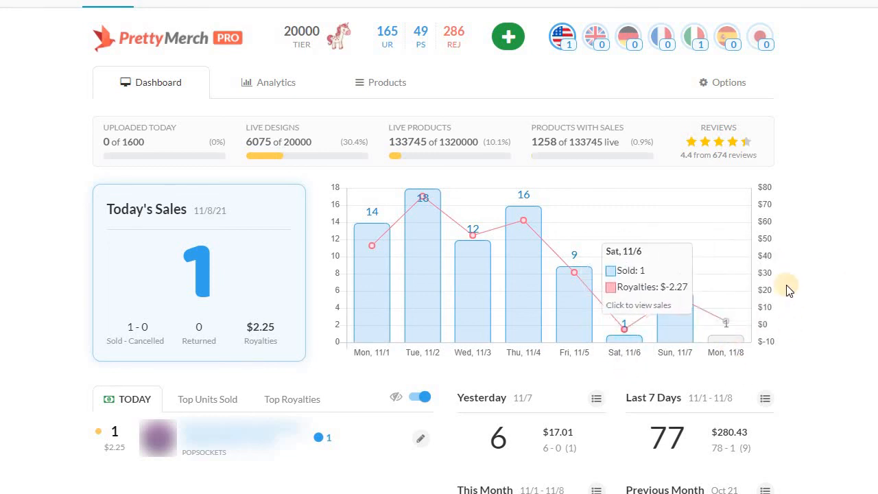
pyautogui.moveTo(837, 326)
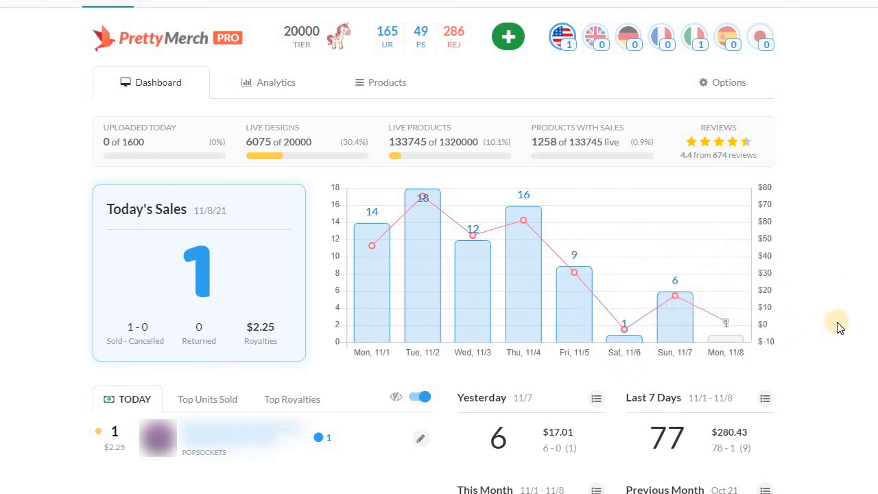
pyautogui.moveTo(842, 275)
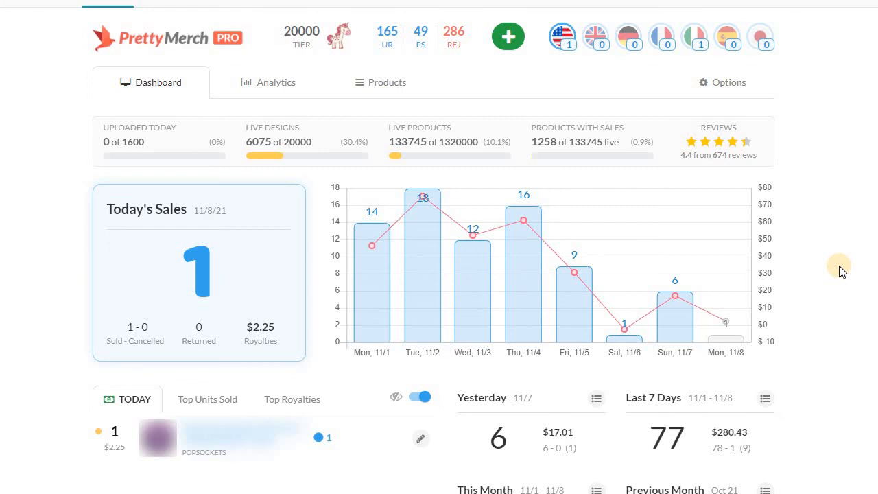
pyautogui.moveTo(725, 261)
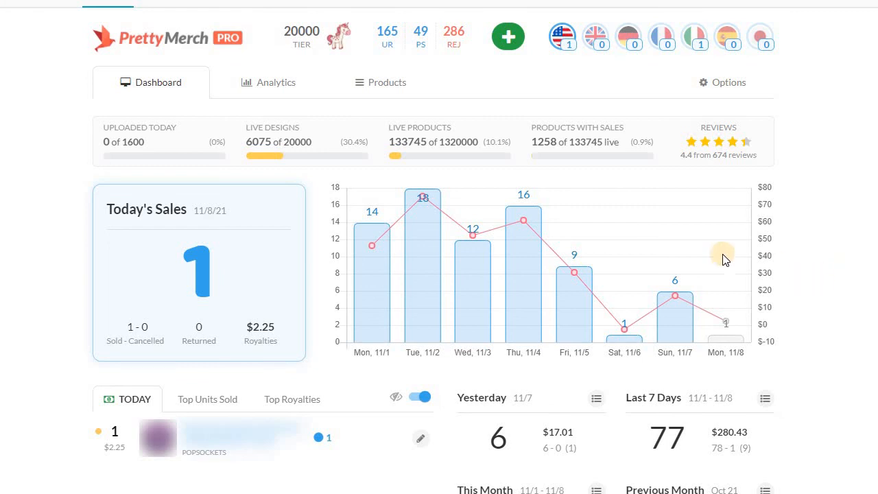
pyautogui.moveTo(854, 317)
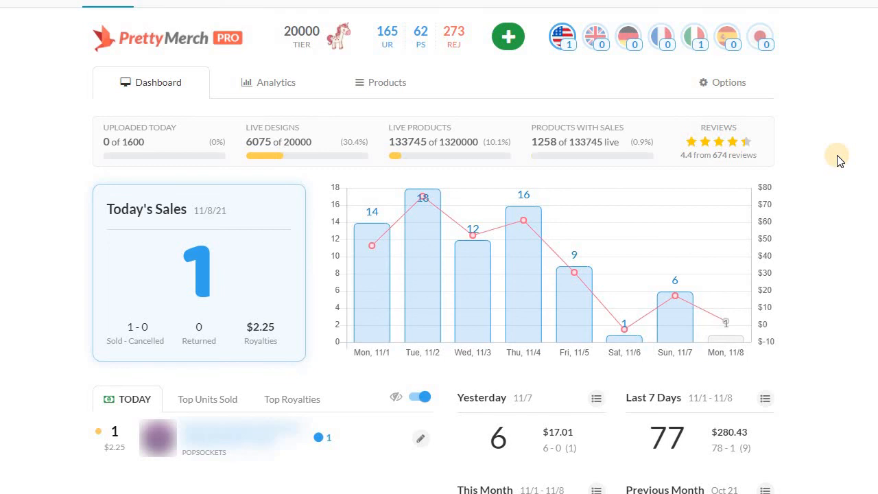
pyautogui.moveTo(832, 162)
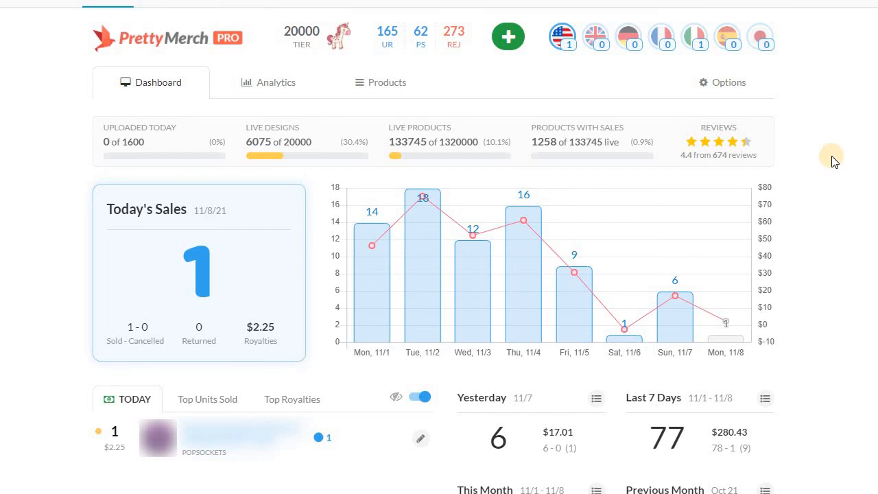
pyautogui.moveTo(837, 151)
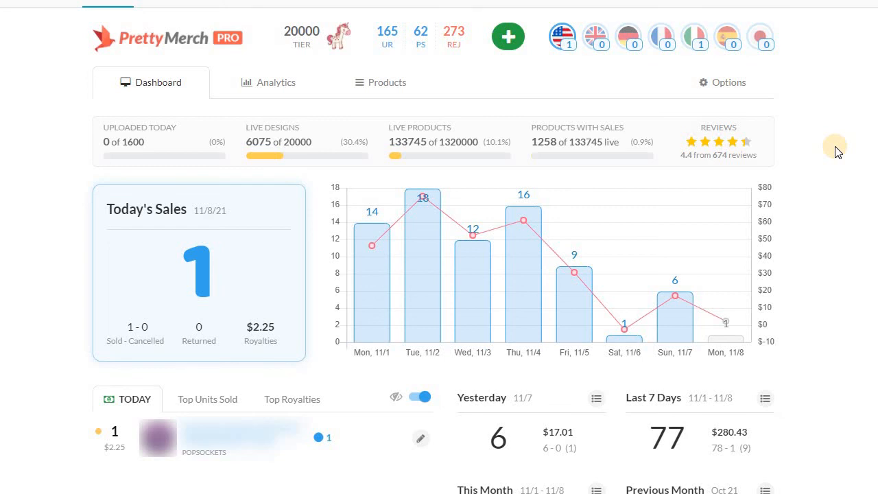
pyautogui.moveTo(446, 102)
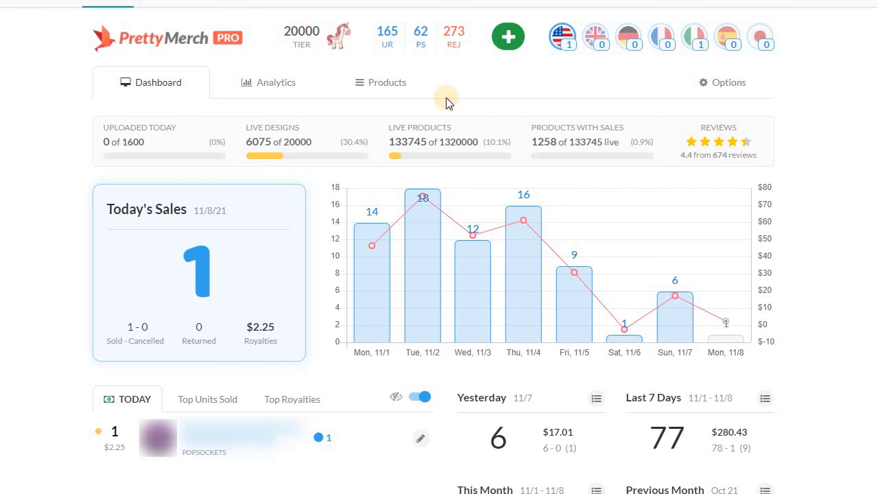
pyautogui.moveTo(47, 118)
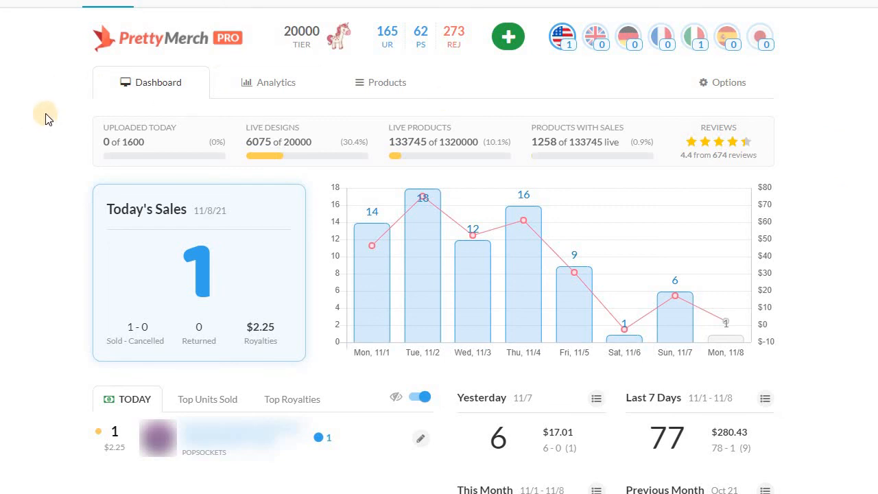
pyautogui.moveTo(730, 342)
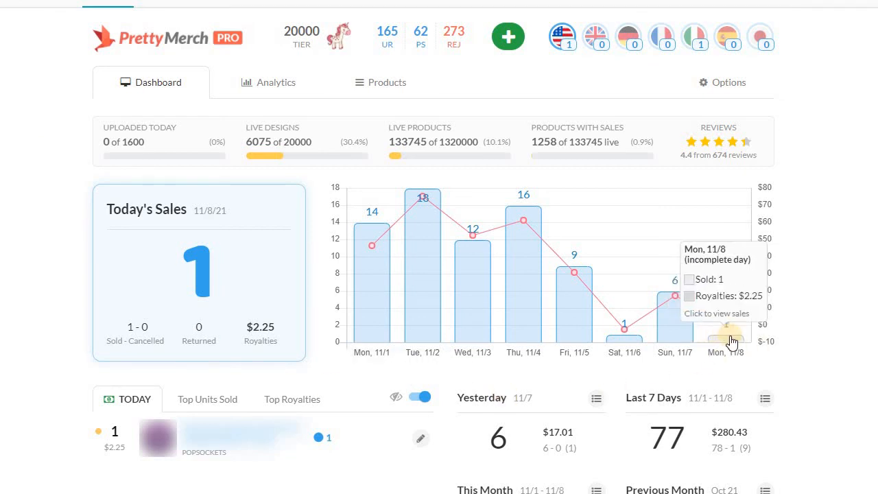
pyautogui.moveTo(33, 192)
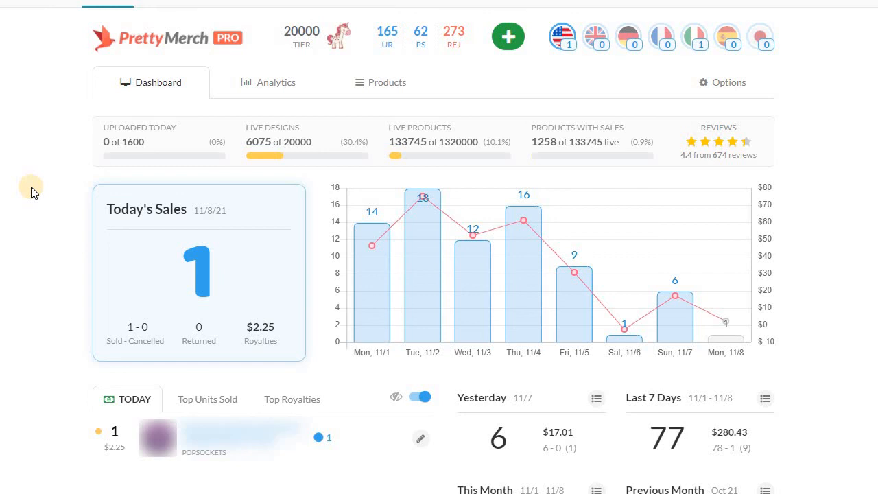
pyautogui.moveTo(42, 194)
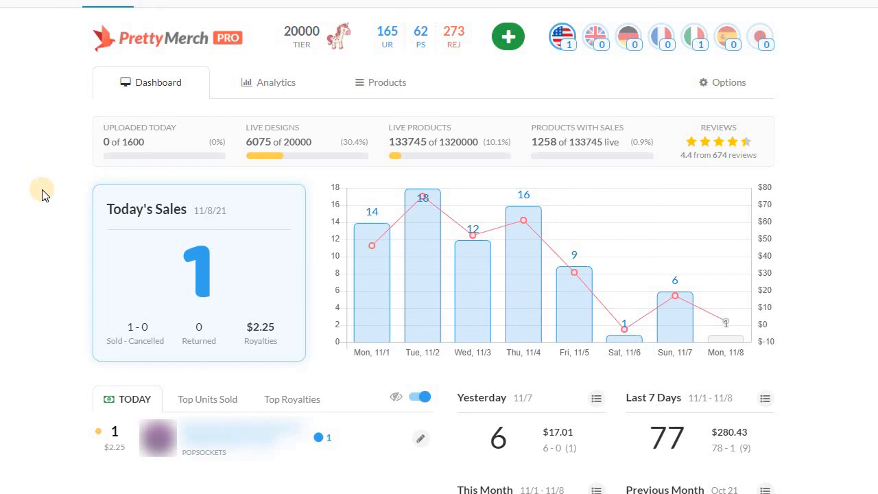
pyautogui.moveTo(673, 295)
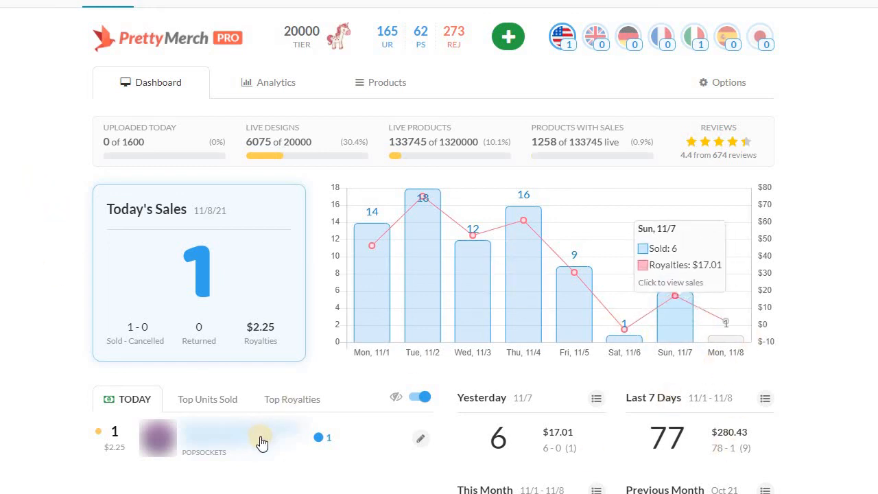